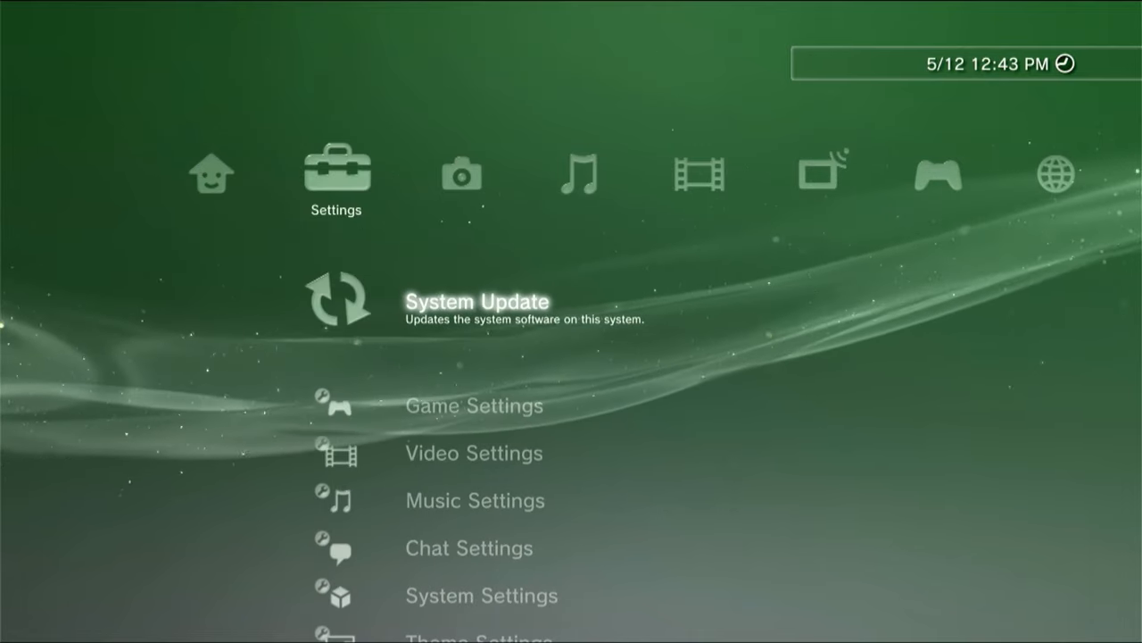
Step: Accept HDMI video and audio output during initial setup, reaching the time zone list
scroll(down, 3)
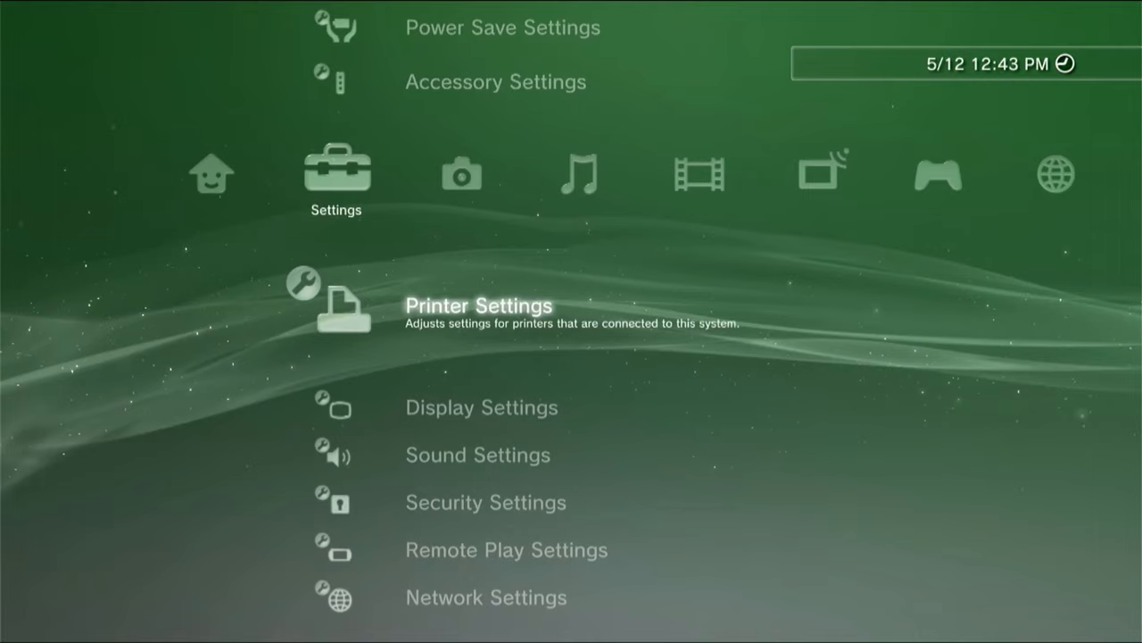
scroll(down, 3)
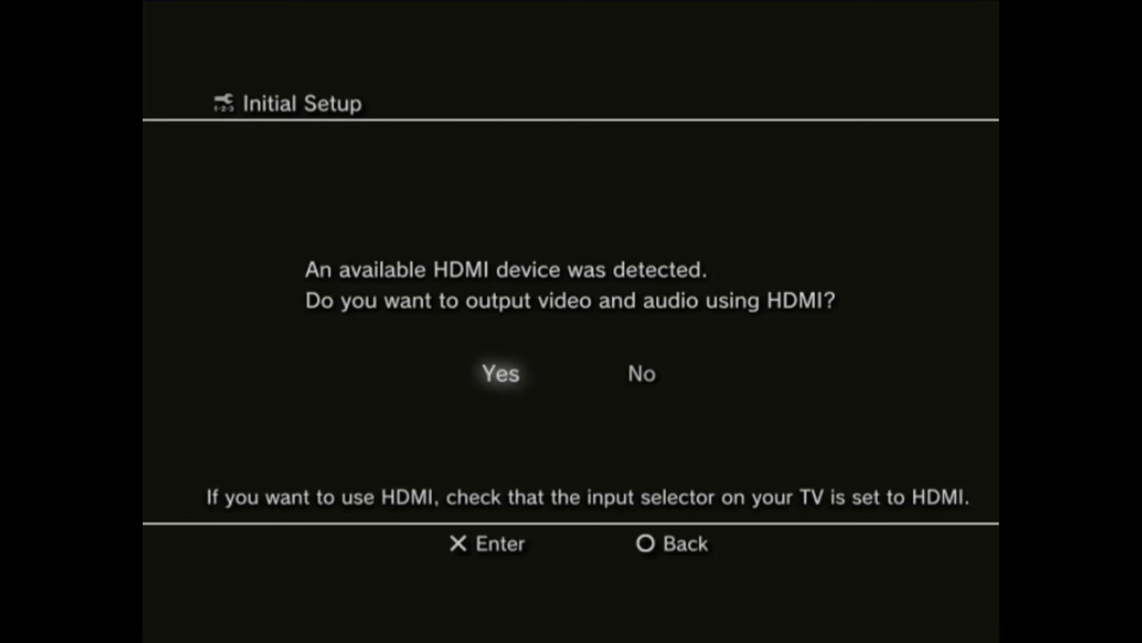
click(499, 373)
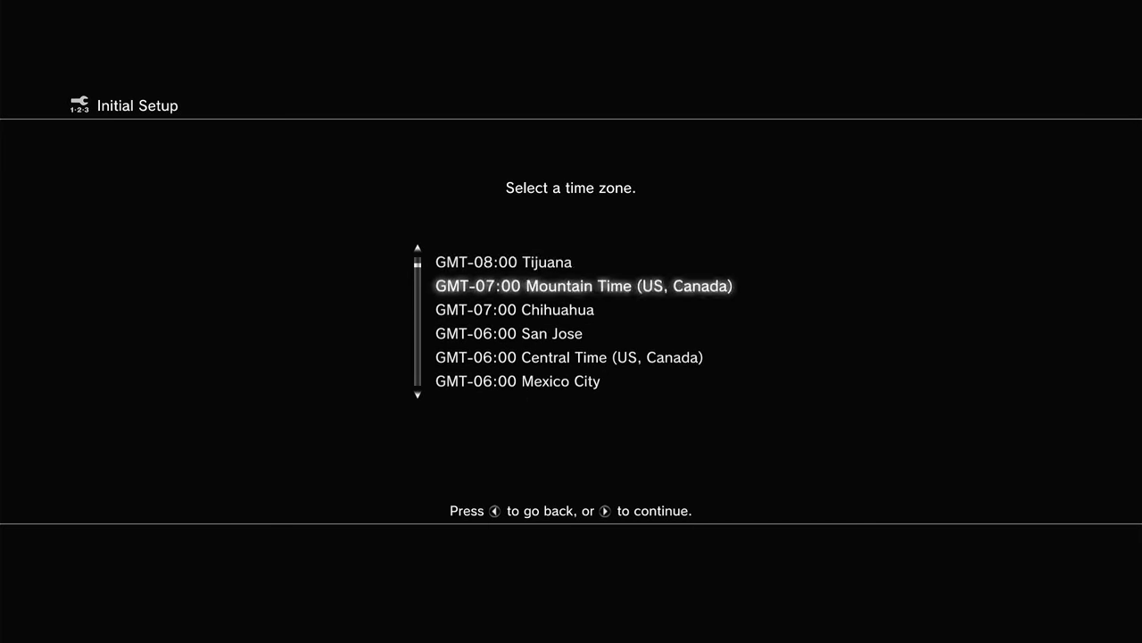
Step: Confirm Mountain Time (US, Canada) as the time zone and accept the date and time
key(Right)
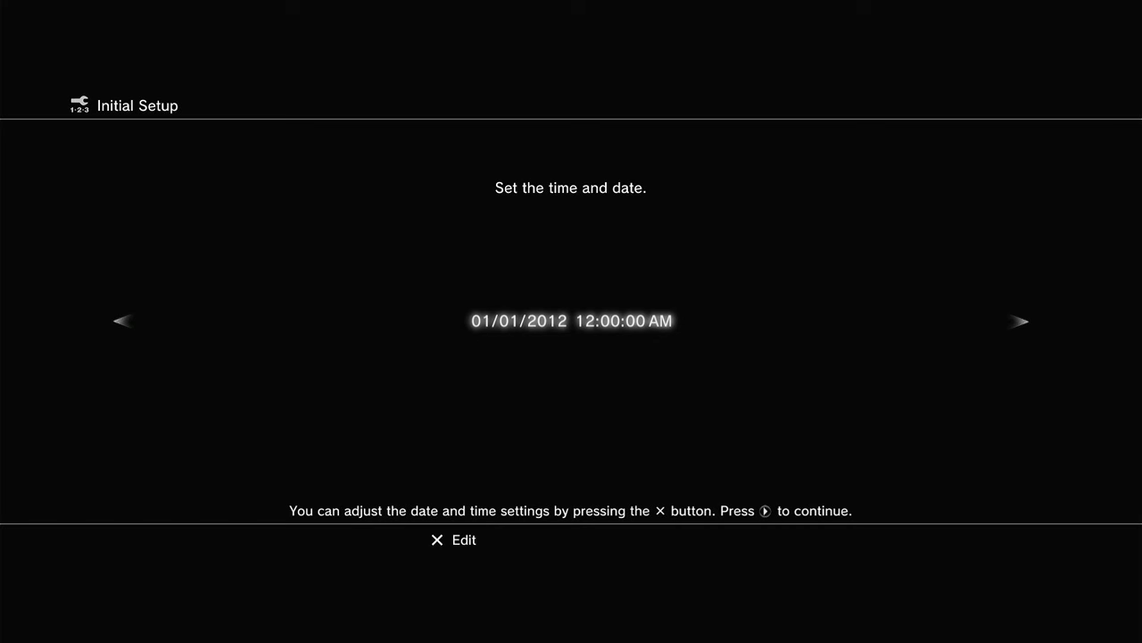
click(437, 539)
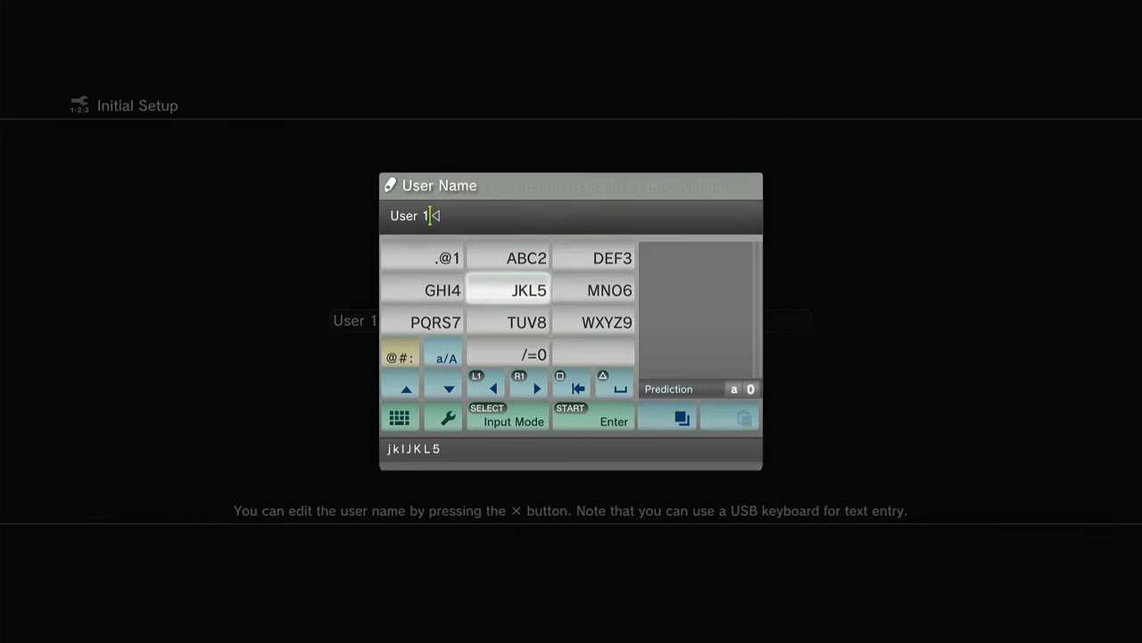
Step: Edit the new user's name, replacing the default "User 1", with the on-screen keyboard
click(593, 421)
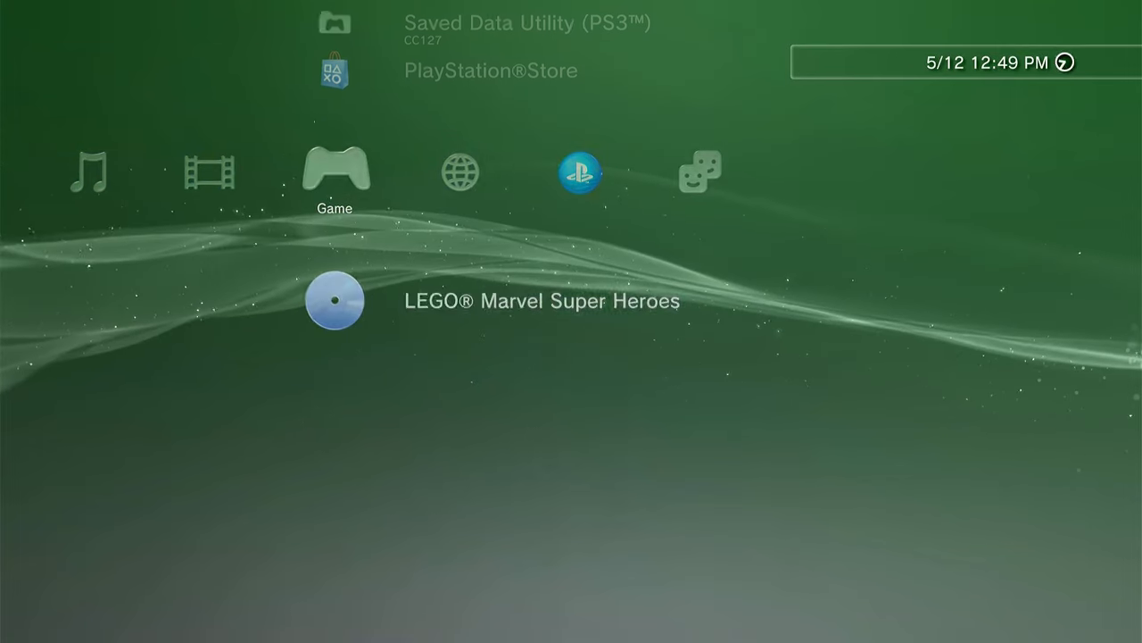
Step: Start LEGO Marvel Super Heroes from the disc in the Game column
click(335, 300)
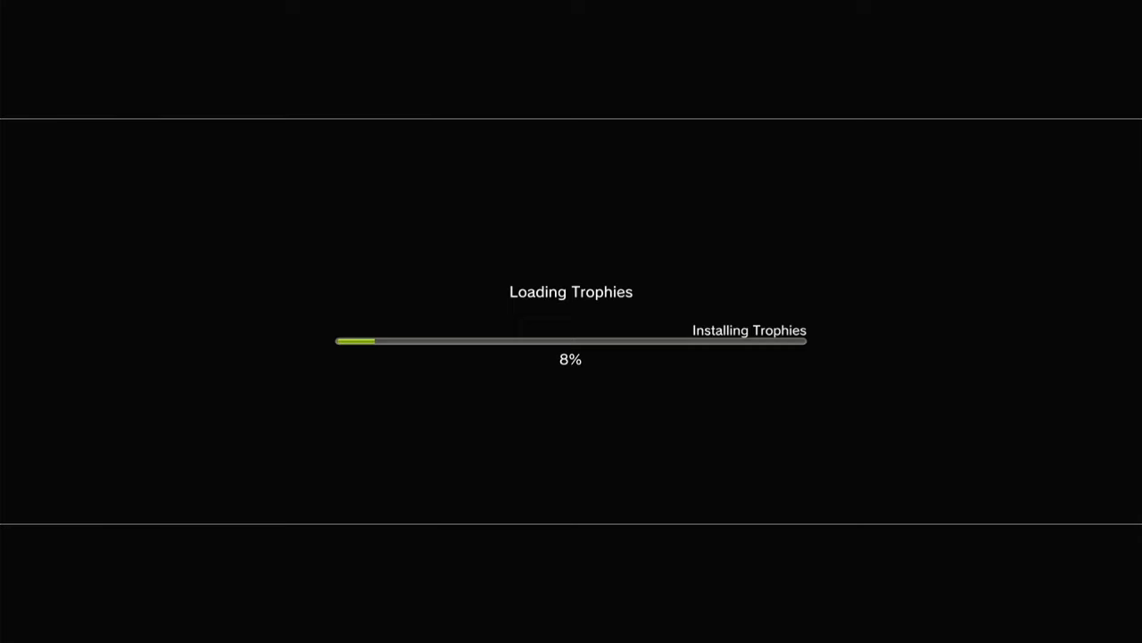